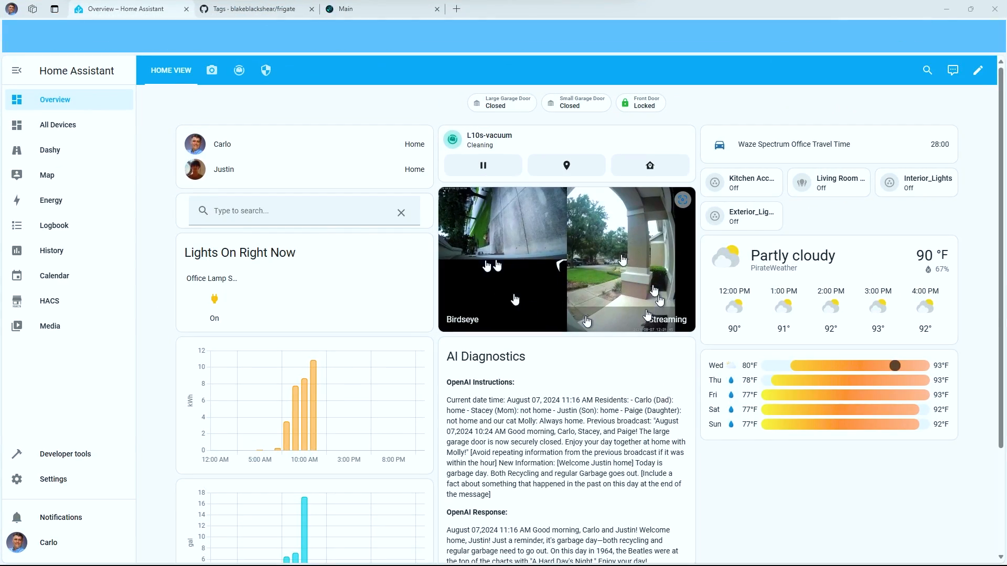
pyautogui.moveTo(269, 112)
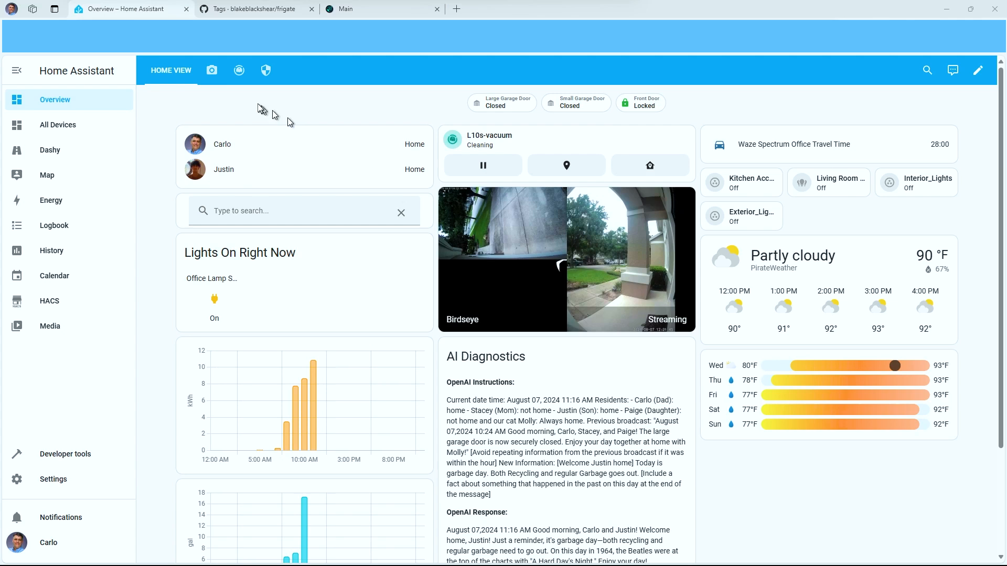
# - View the Home Assistant camera snapshot gallery, then bring up the Frigate GitHub tags page showing v0.14.0-rc2
pyautogui.click(210, 70)
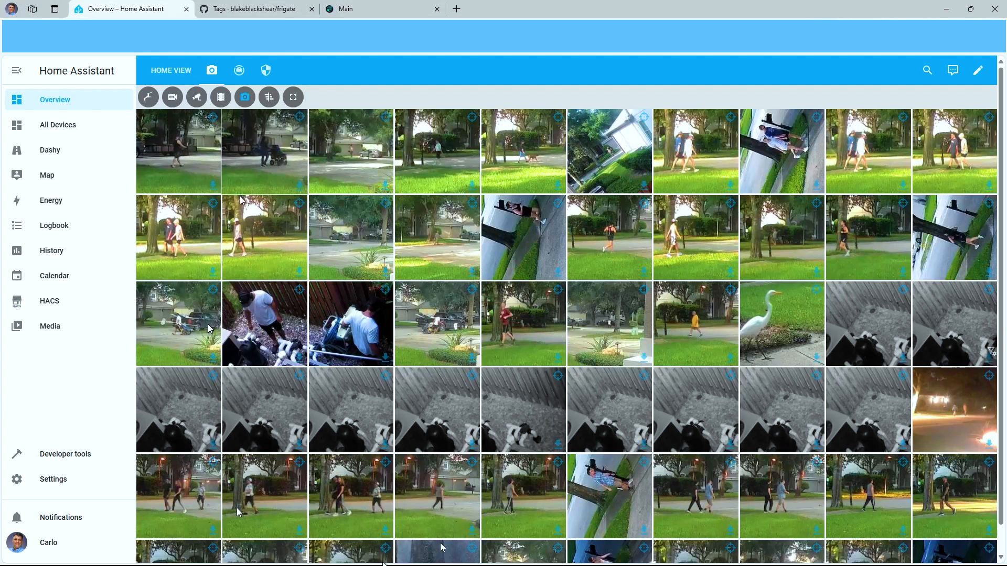
pyautogui.moveTo(169, 70)
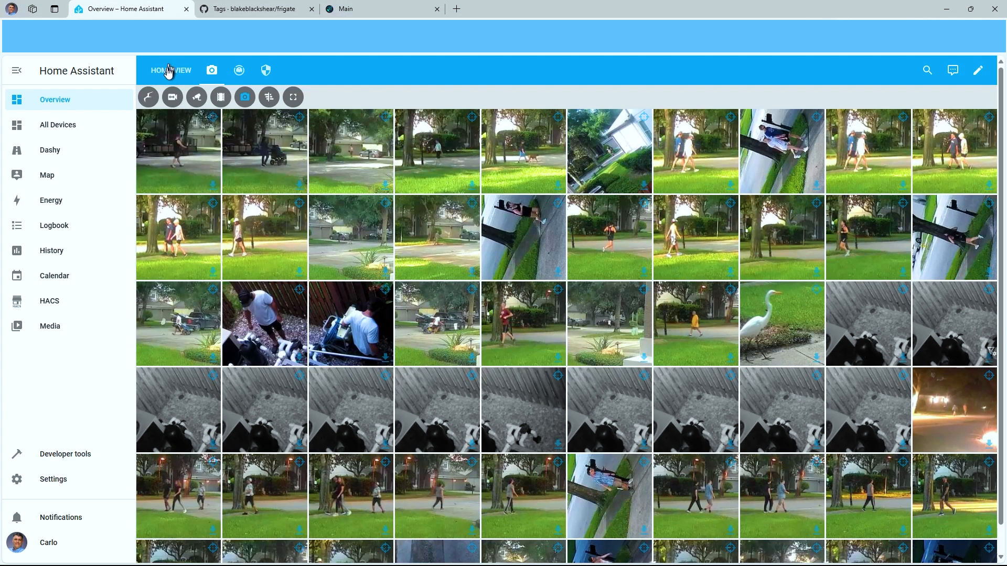
pyautogui.click(251, 8)
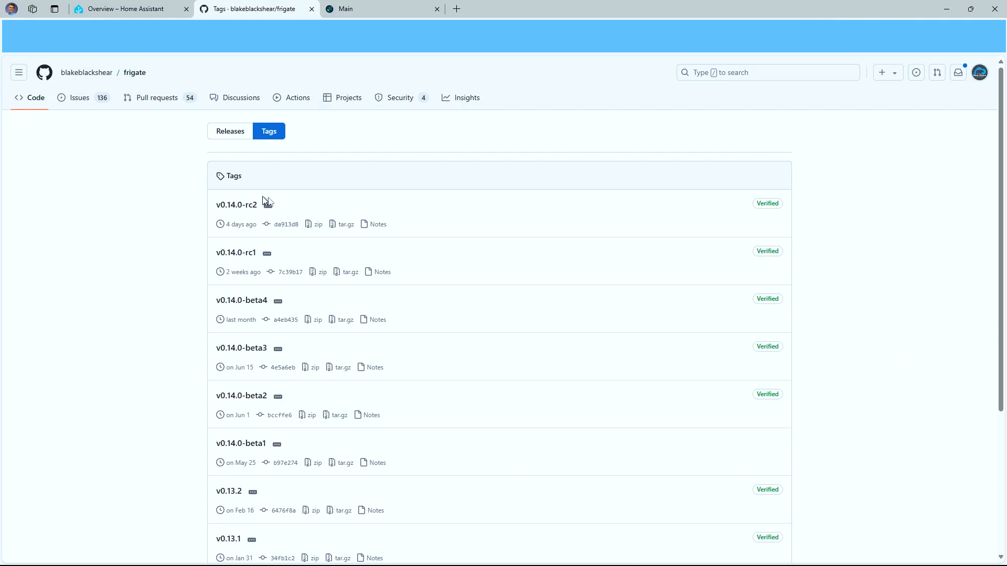
pyautogui.moveTo(236, 253)
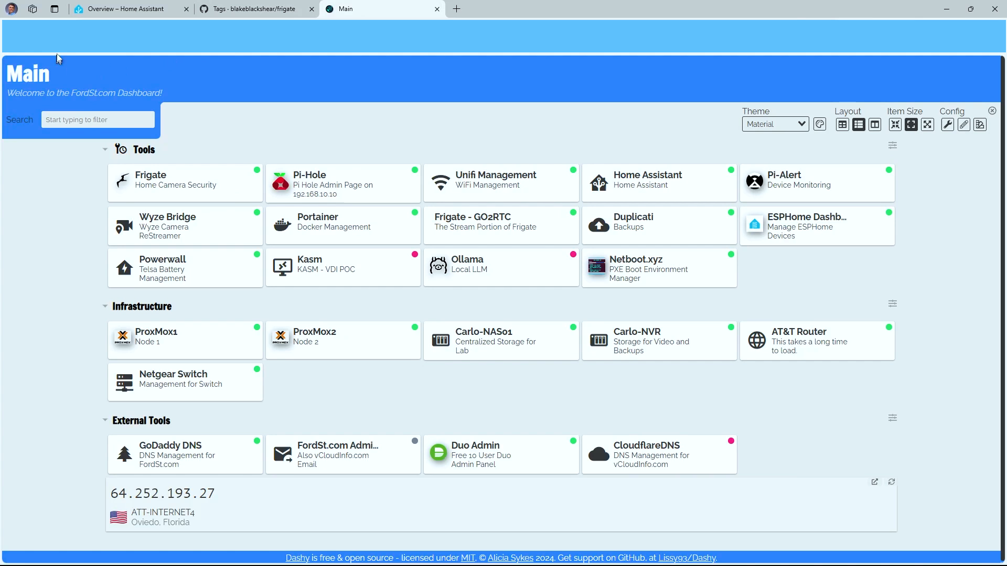
pyautogui.moveTo(164, 184)
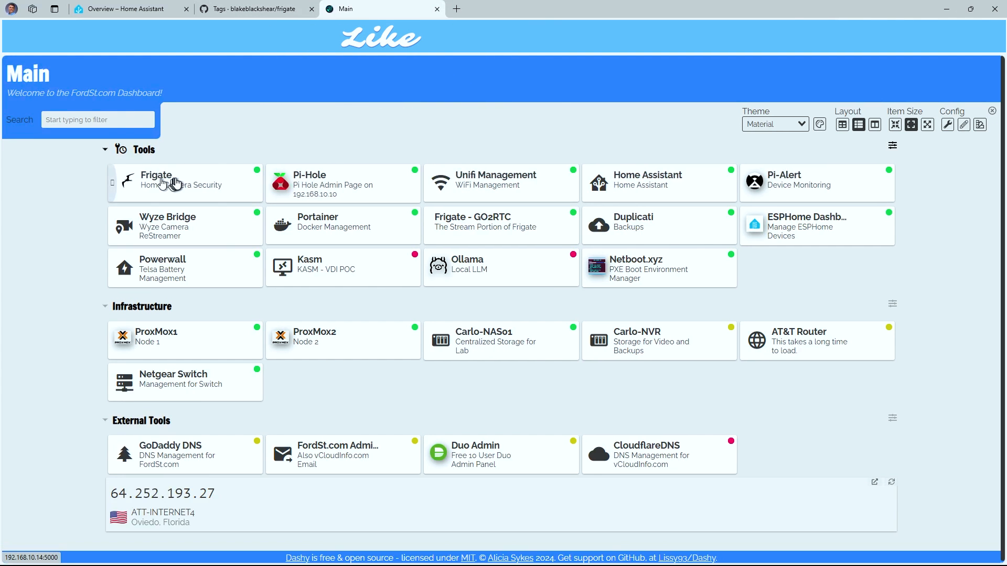
# - Launch Frigate's Live camera view from the Dashy Main dashboard tile
pyautogui.click(184, 182)
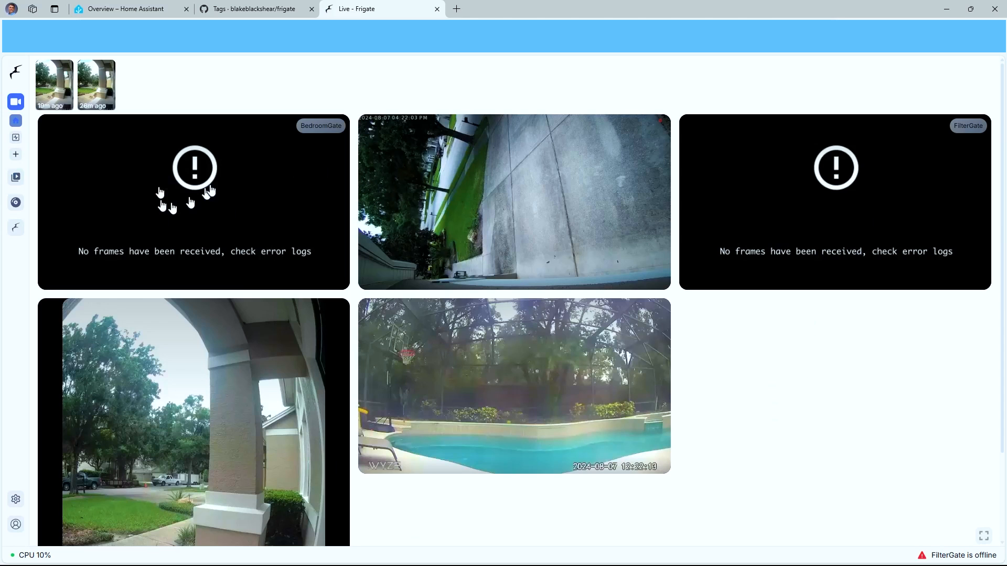
pyautogui.moveTo(950, 549)
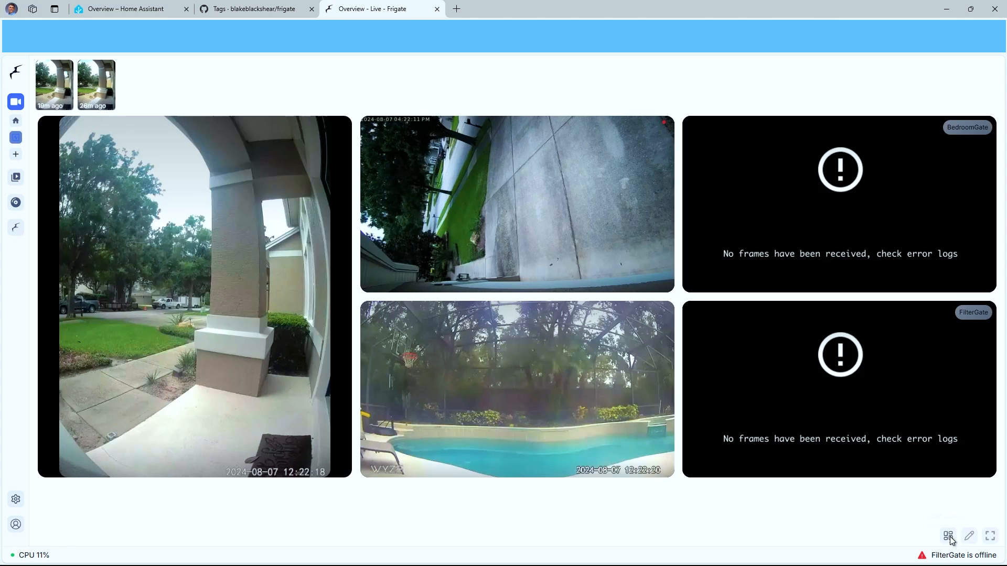
# - Browse the Review page with 74 alerts, return to Live view, then show the Frigate tags page again
pyautogui.click(969, 536)
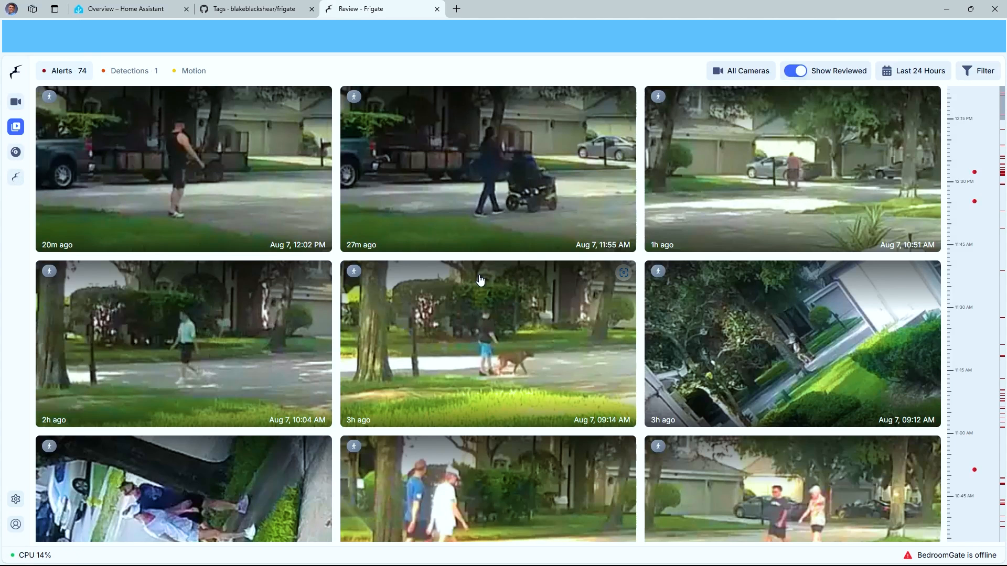
pyautogui.moveTo(38, 87)
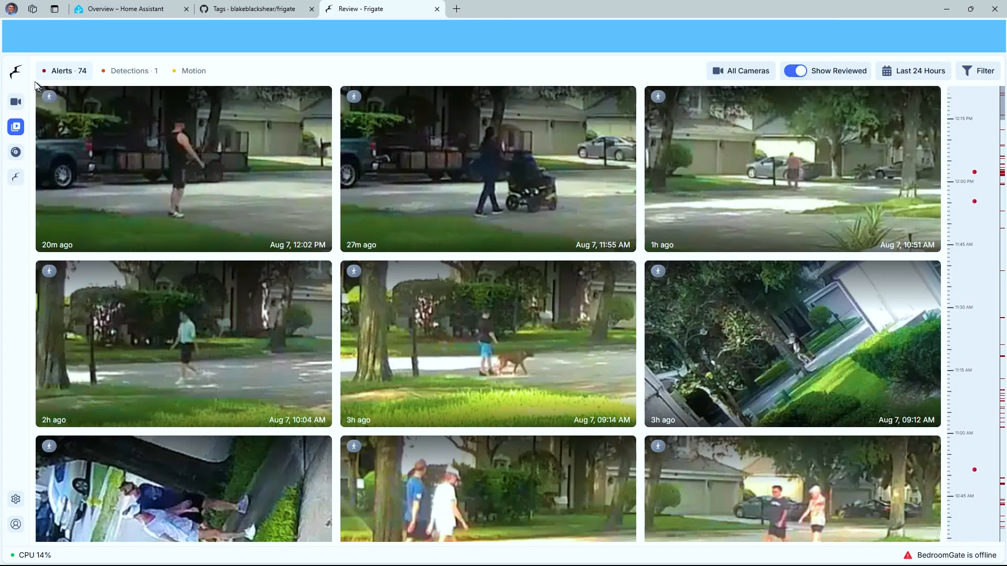
pyautogui.click(16, 102)
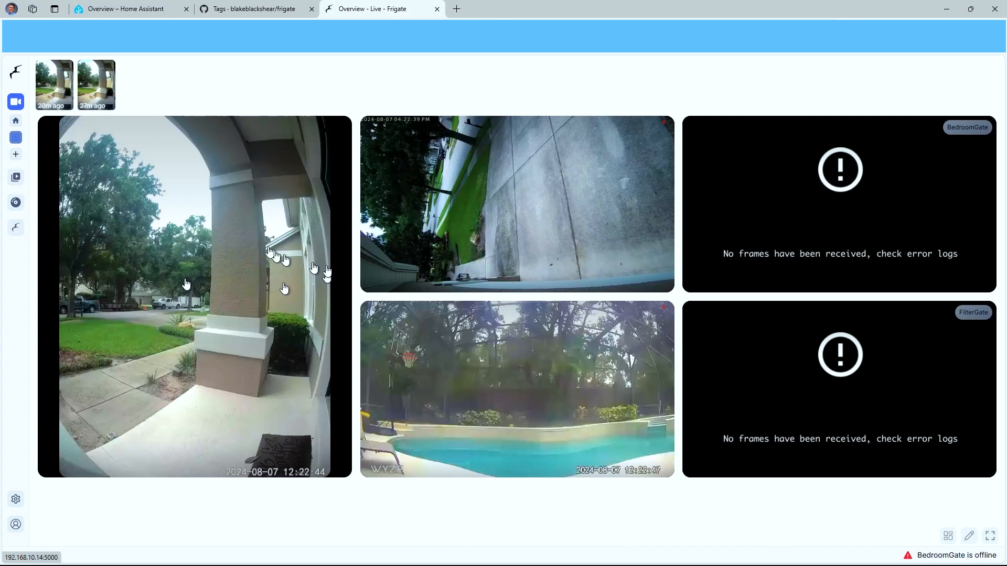
pyautogui.moveTo(344, 102)
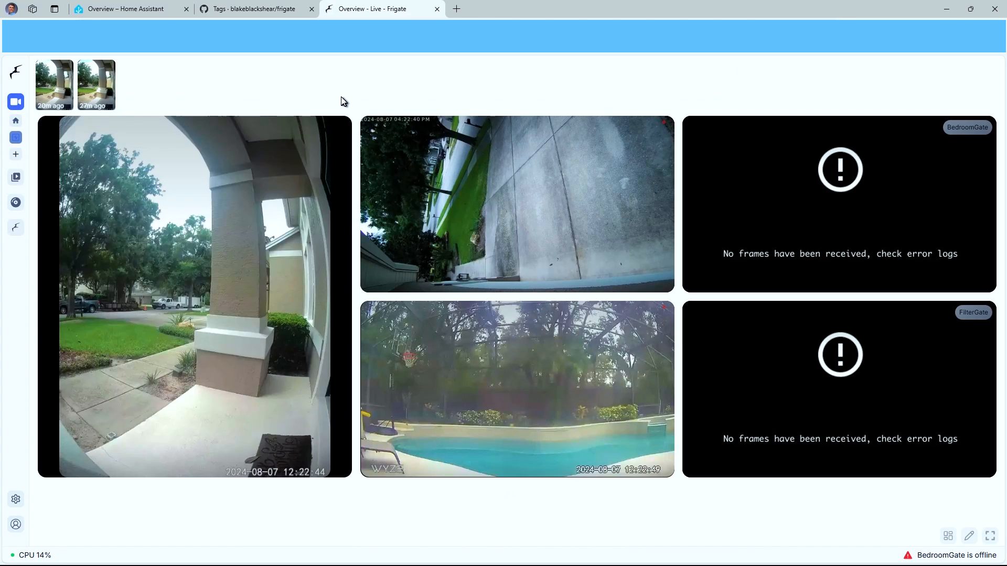
pyautogui.click(251, 9)
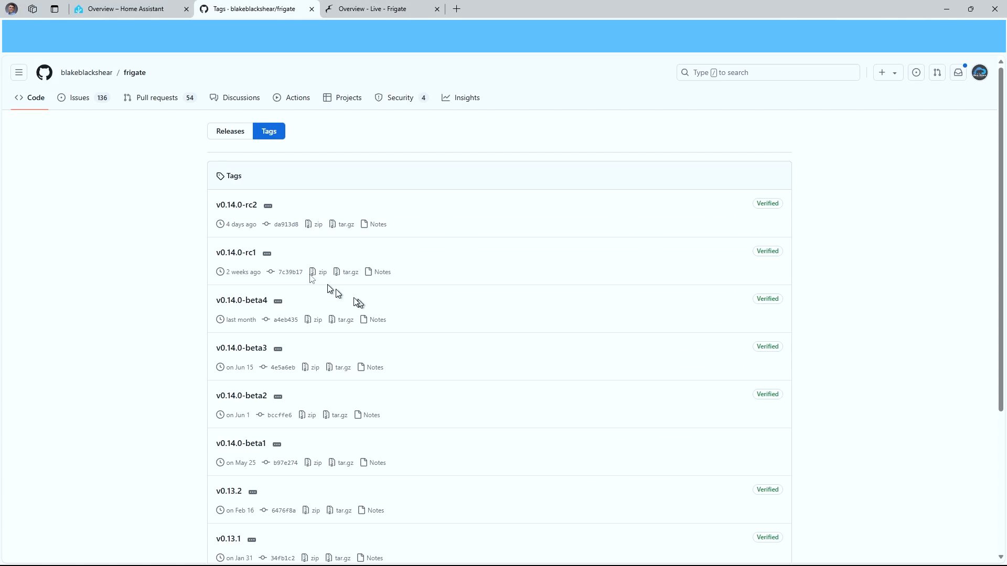
pyautogui.moveTo(545, 556)
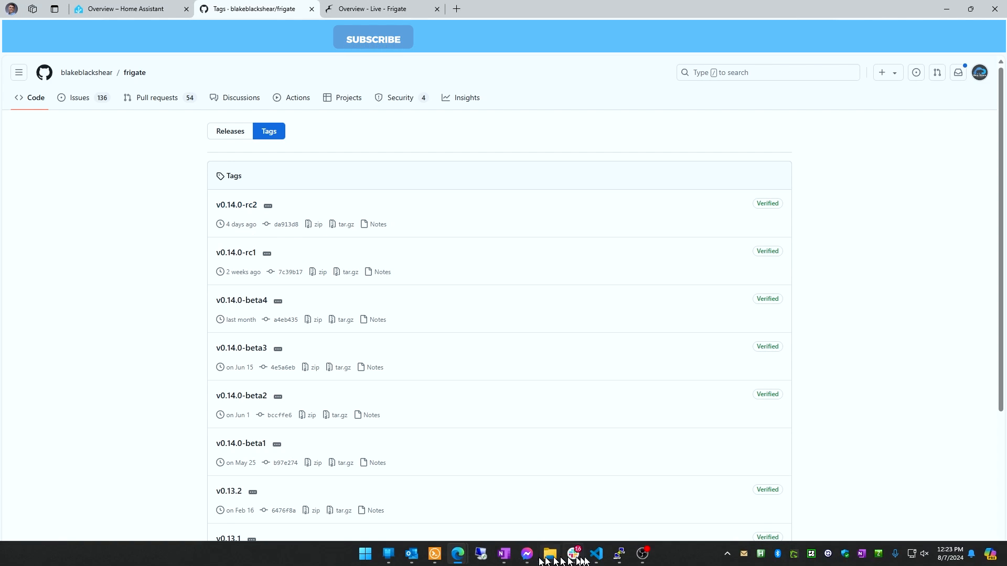
# - Show docker-compose.yaml in VS Code with the Frigate image set to frigate:0.14.0-rc2
pyautogui.click(595, 553)
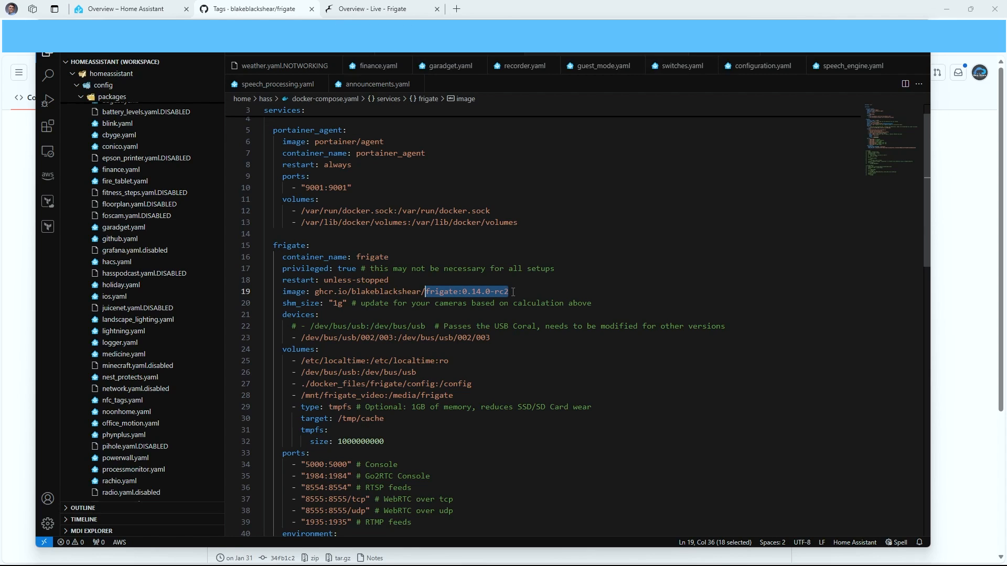
pyautogui.moveTo(468, 347)
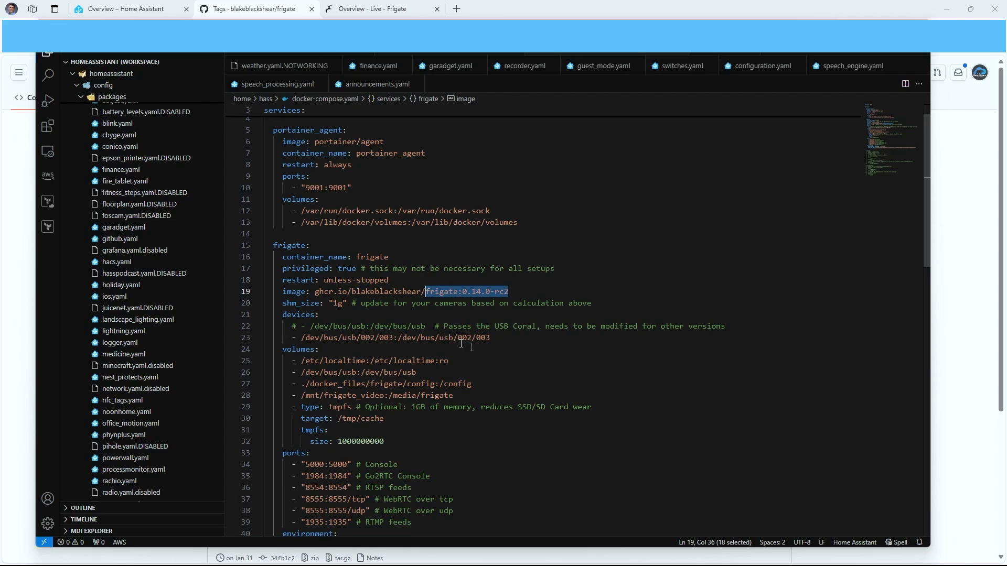